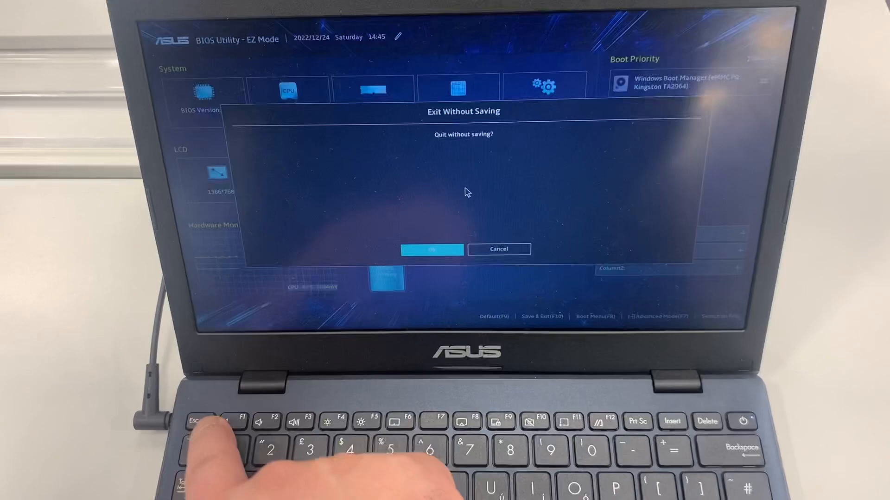
- Cancel the Exit Without Saving prompt and switch to Advanced Mode showing the Main page
{"action": "left_click", "coordinate": [498, 248]}
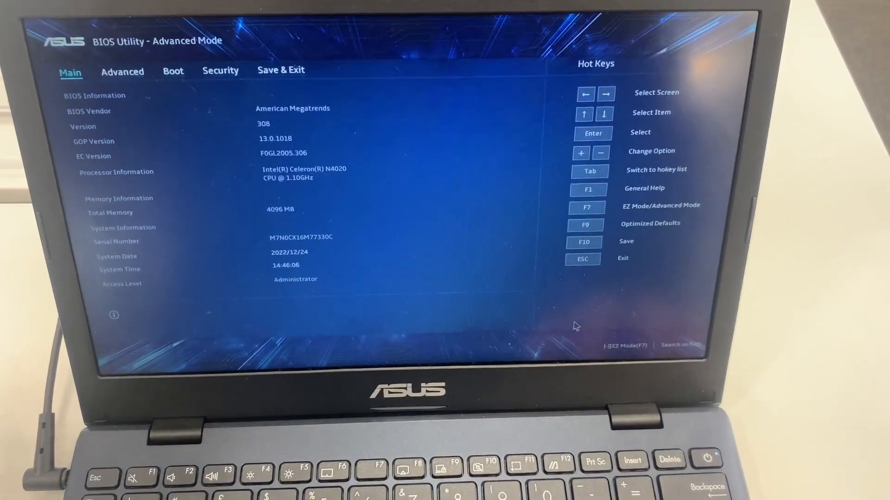
- Browse the Advanced and Save & Exit pages, highlighting Discard Changes and Exit
{"action": "left_click", "coordinate": [123, 72]}
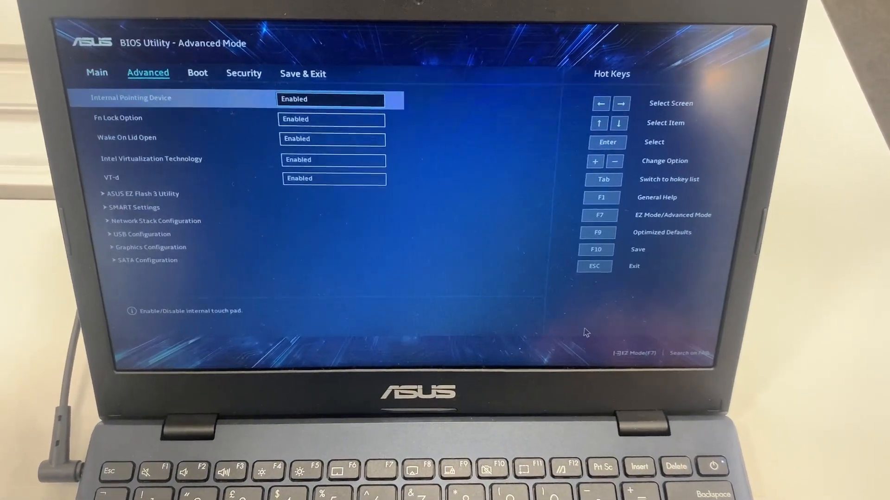
{"action": "left_click", "coordinate": [240, 69]}
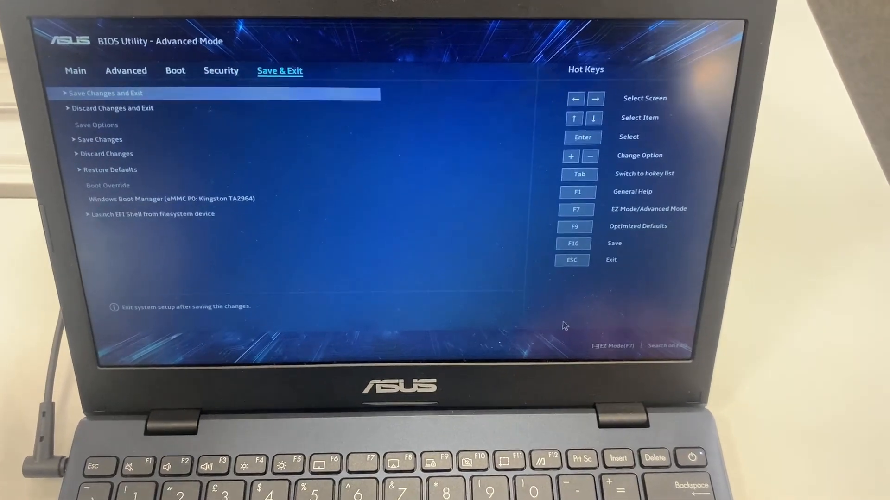
{"action": "key", "text": "Down"}
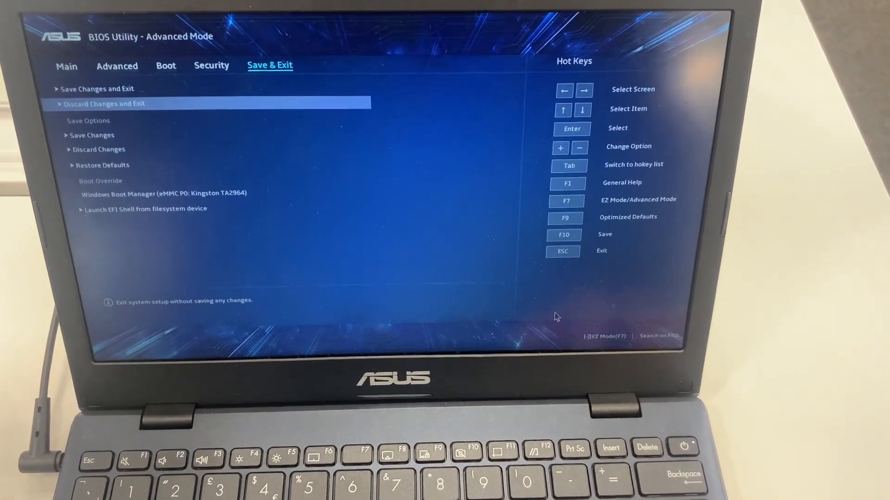